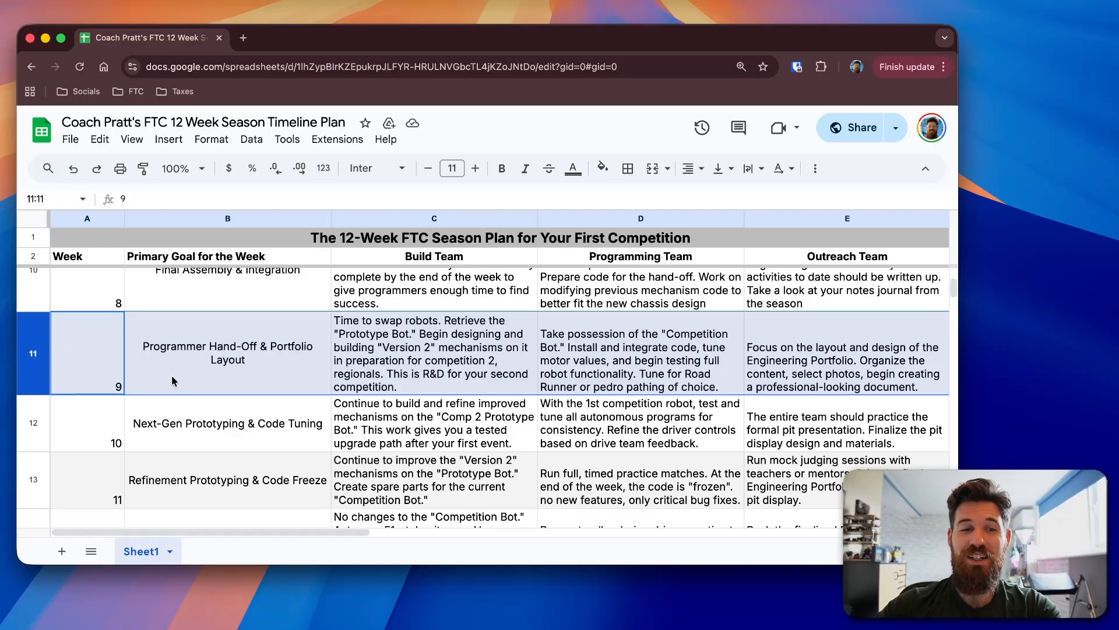
pyautogui.click(433, 353)
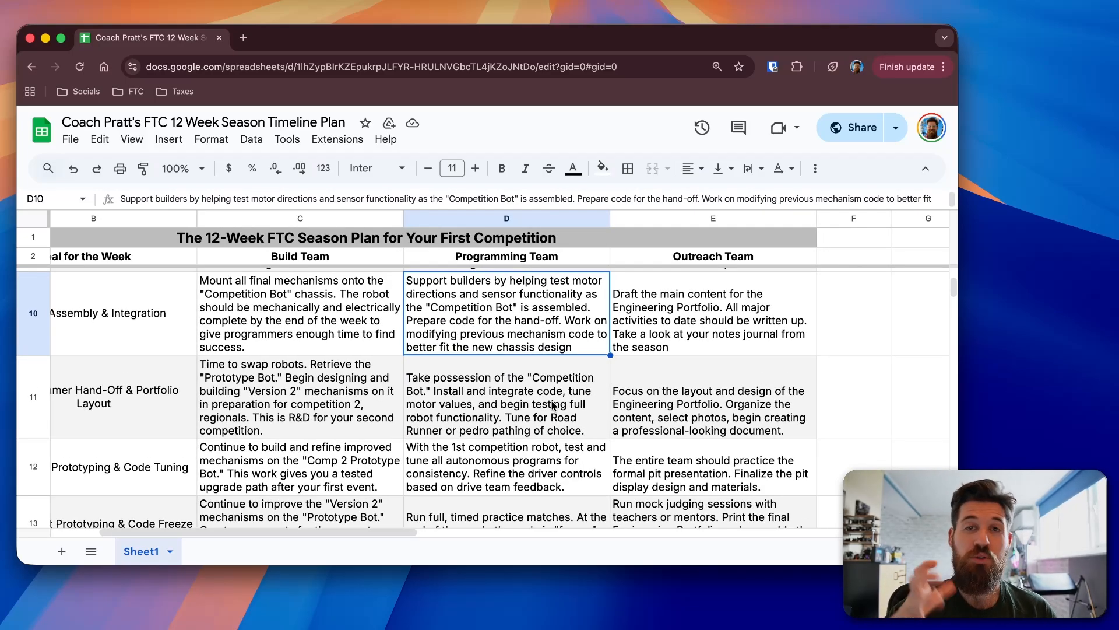
pyautogui.click(507, 404)
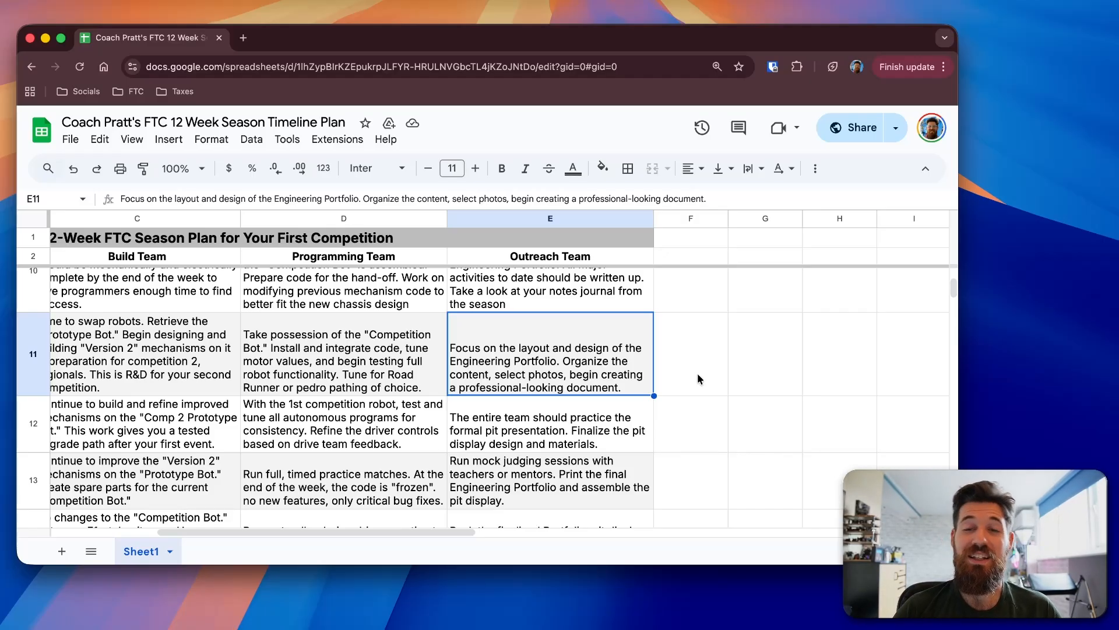
pyautogui.moveTo(994, 302)
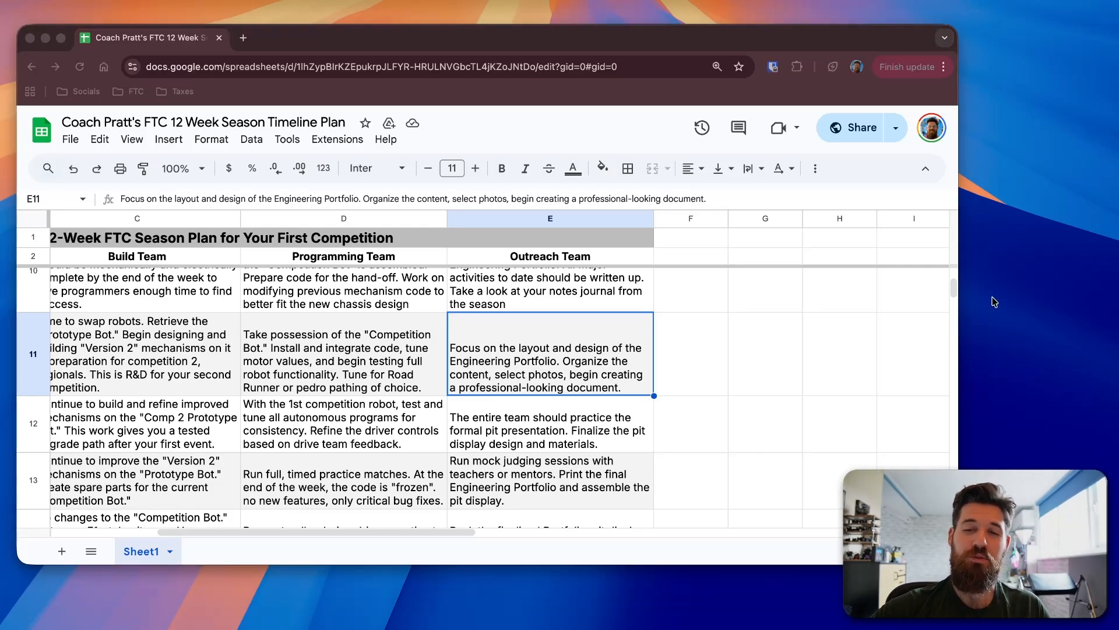
pyautogui.moveTo(900, 303)
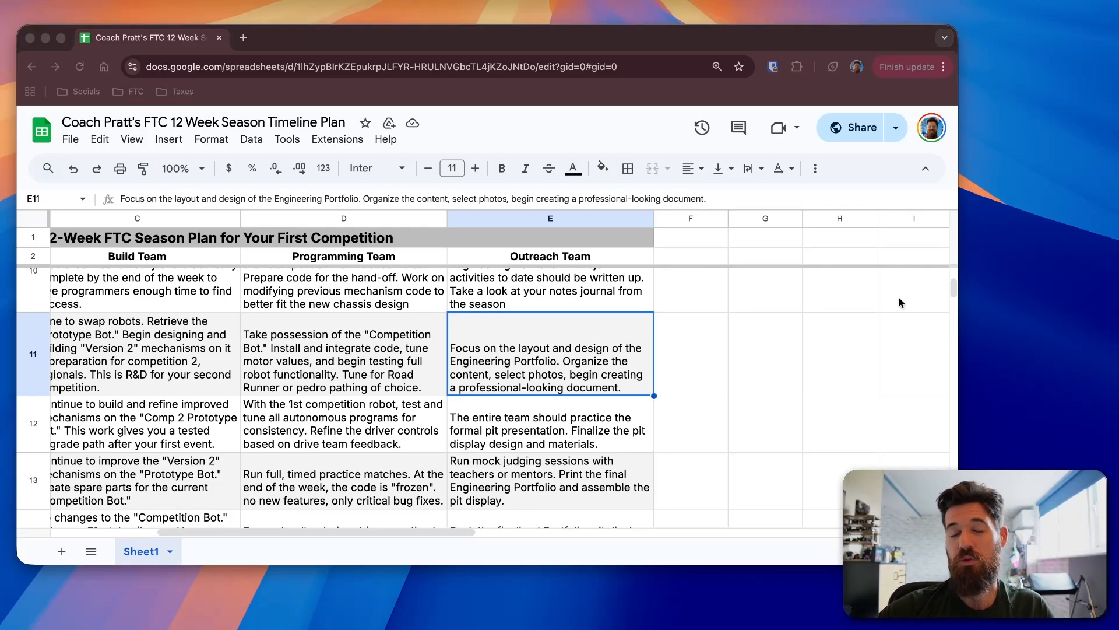